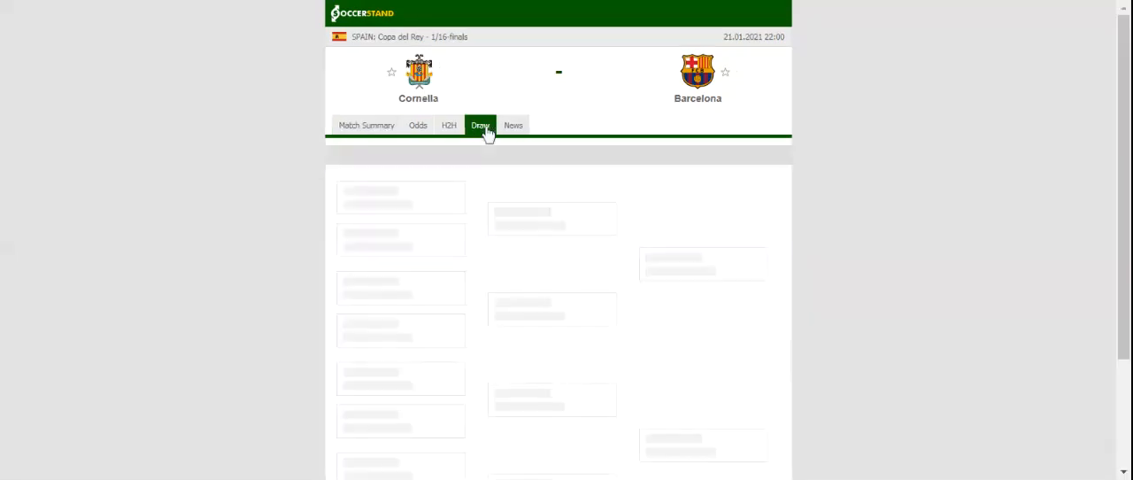
# Step: View the Copa del Rey draw bracket, then the H2H recent results for Cornella and Barcelona
pyautogui.click(479, 124)
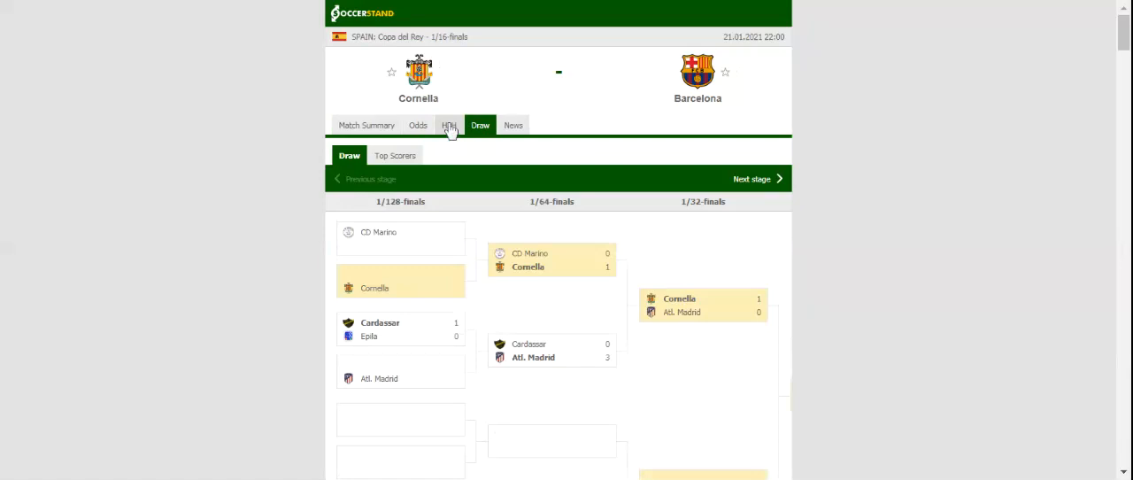
pyautogui.click(450, 124)
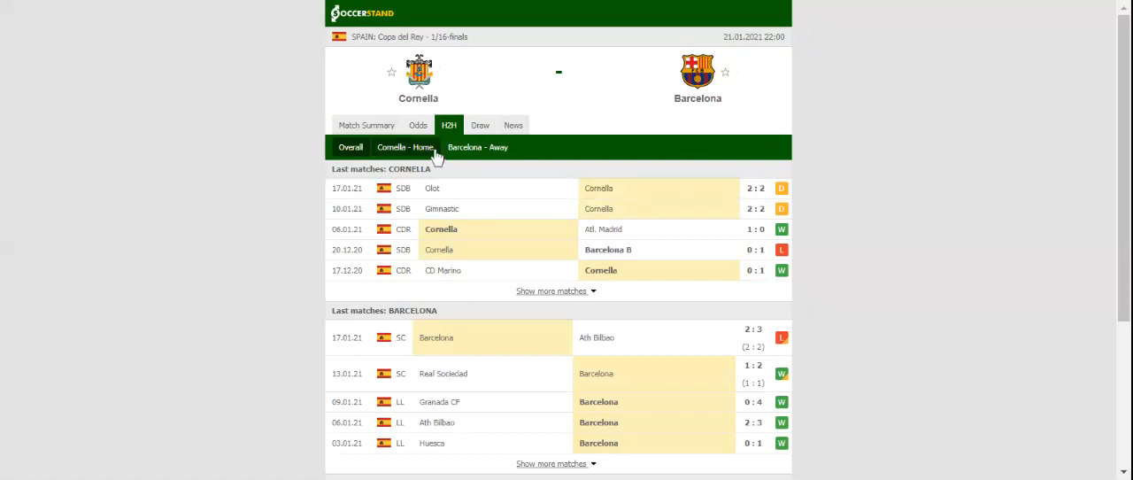
# Step: Review the H2H results showing no previous meetings, then switch to the match Odds
pyautogui.click(478, 147)
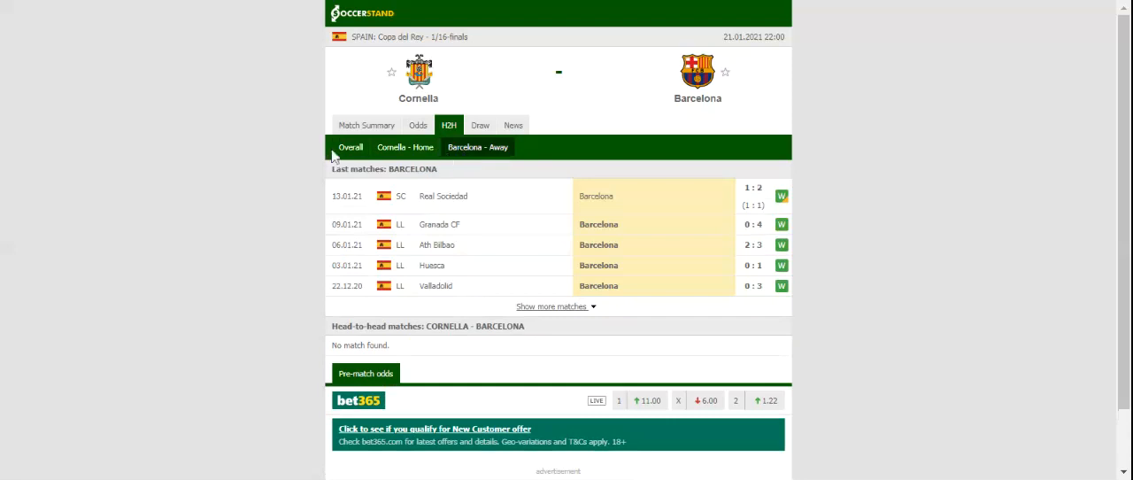
pyautogui.click(417, 124)
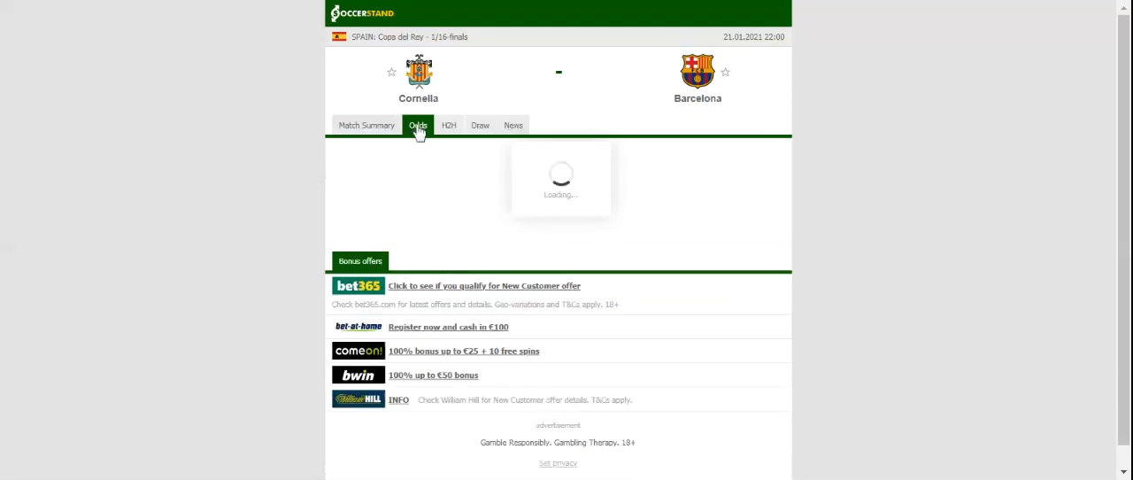
# Step: Load the full-time 1X2 odds from seven bookmakers, bet365 at 11.00, 8.00 and 1.22
pyautogui.click(418, 124)
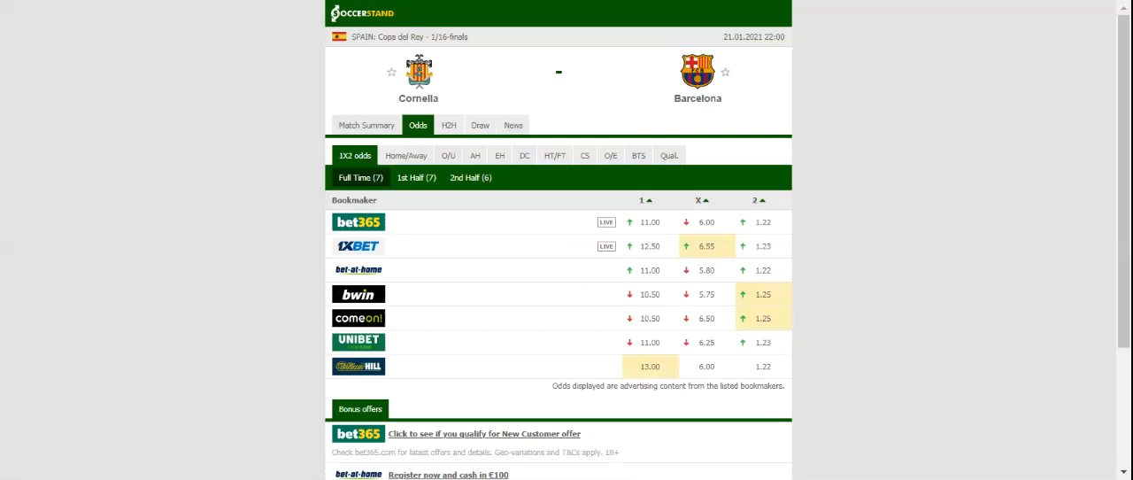
pyautogui.moveTo(347, 81)
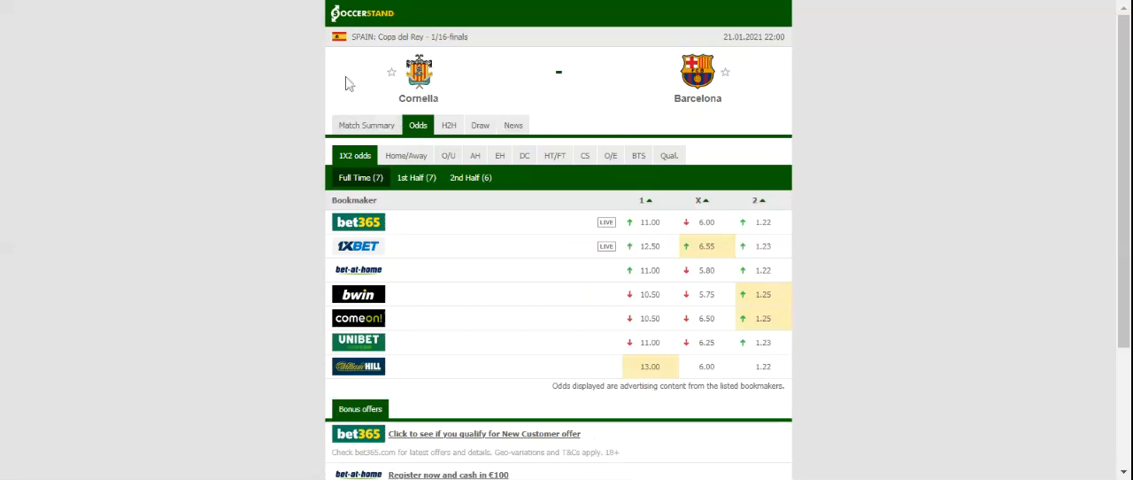